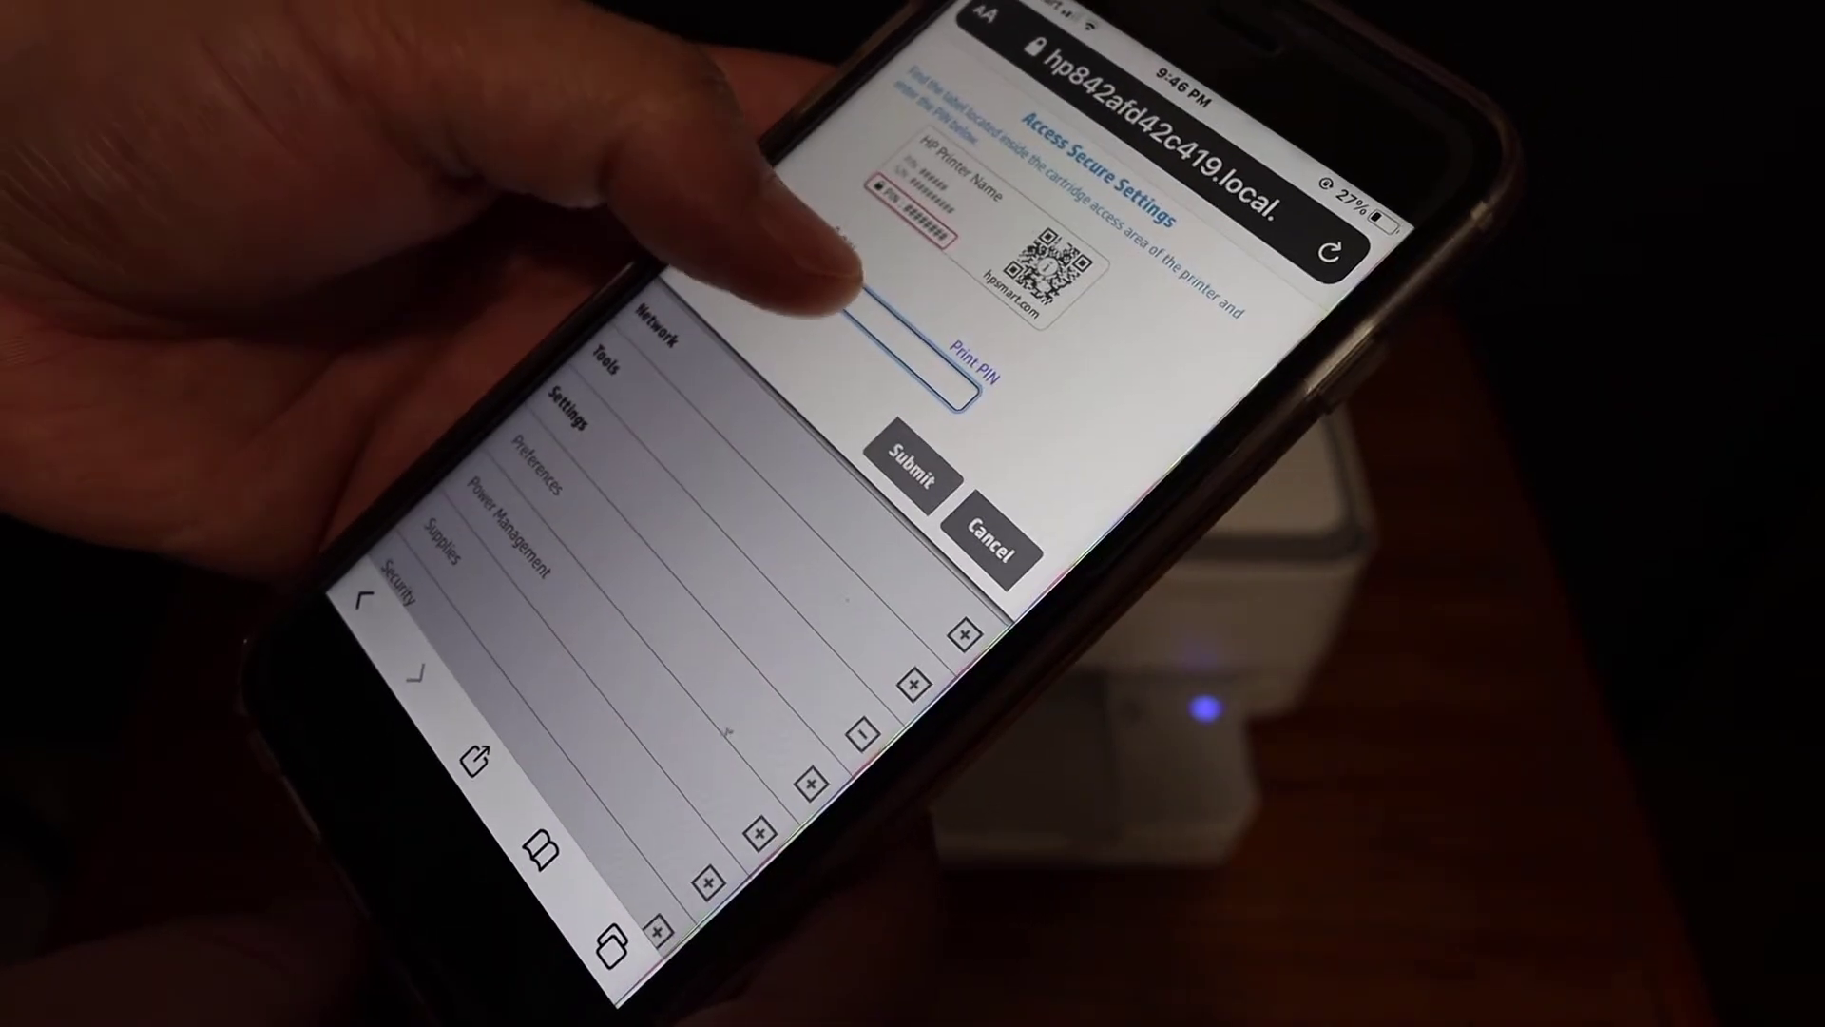
Focus the PIN field in the Access Secure Settings dialog to bring up the keyboard.
left_click(891, 343)
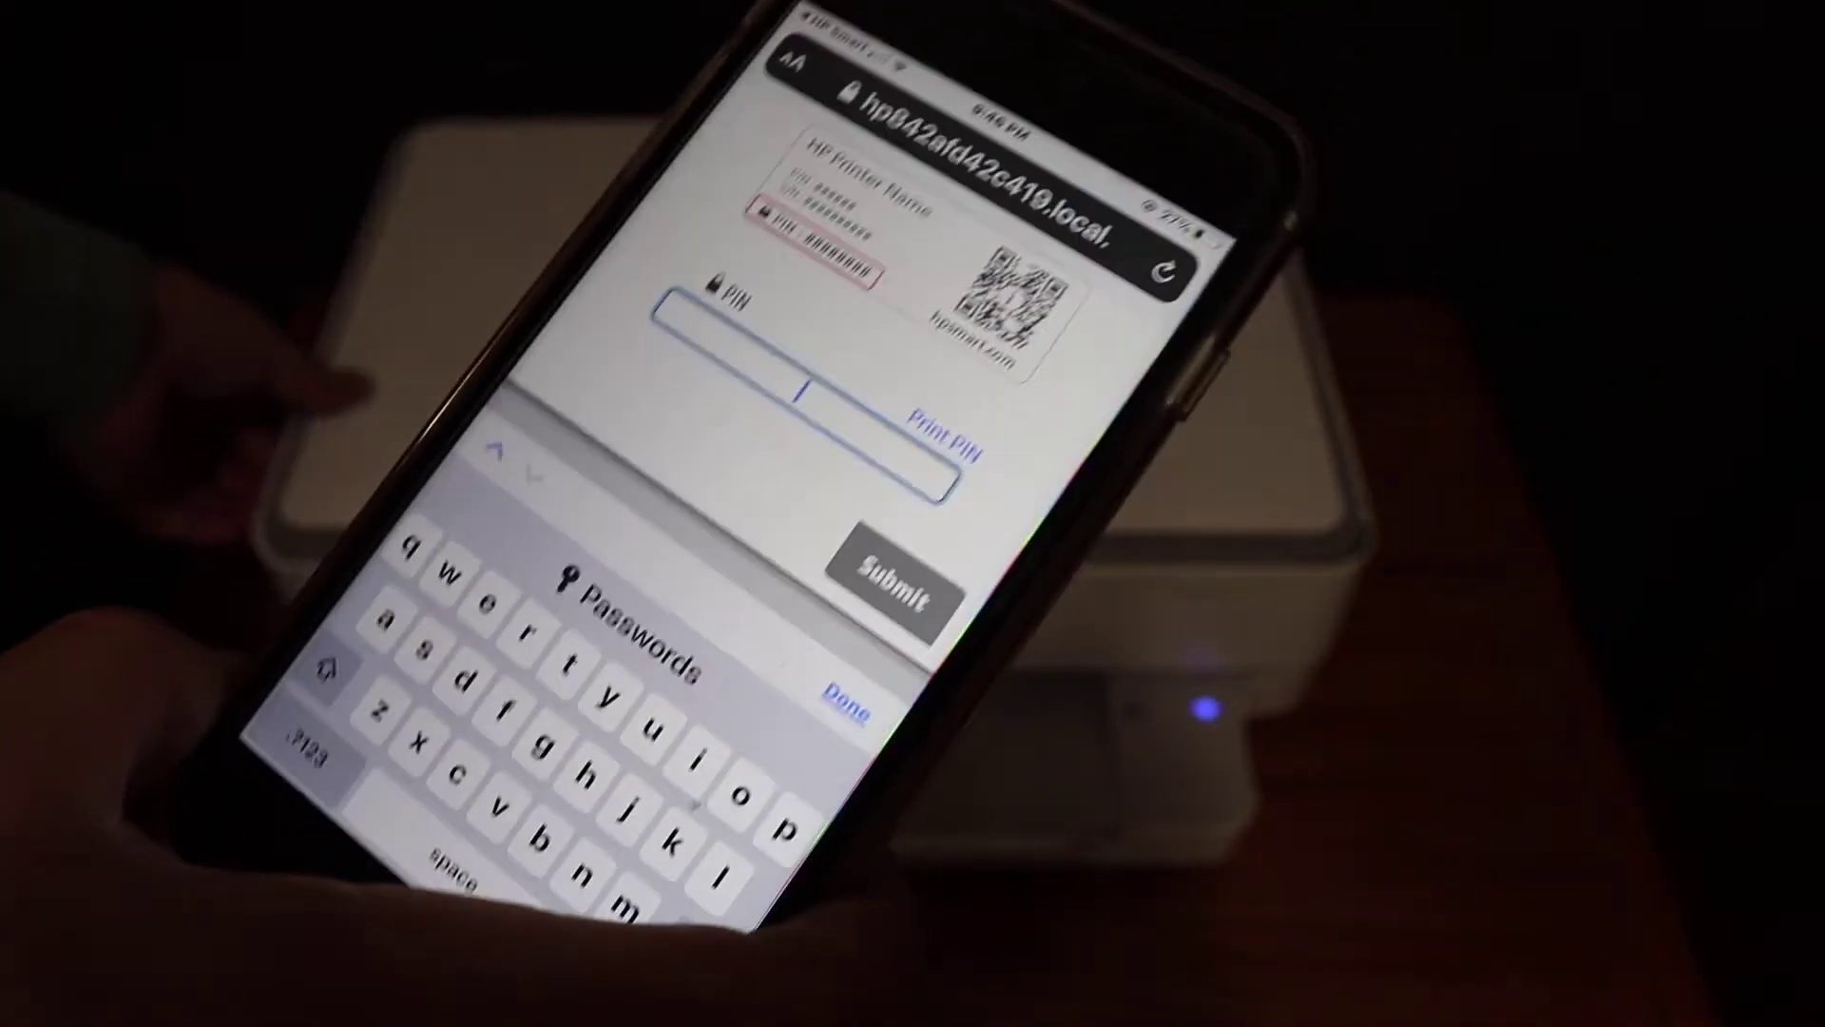